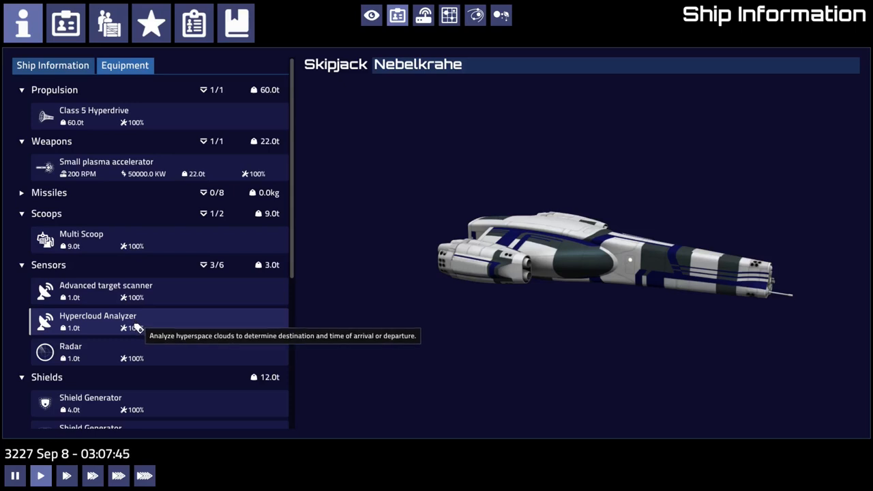
Step: Leave the Ship Information view and show the station's Bulletin Board of job and service ads
{"action": "left_click", "coordinate": [65, 22]}
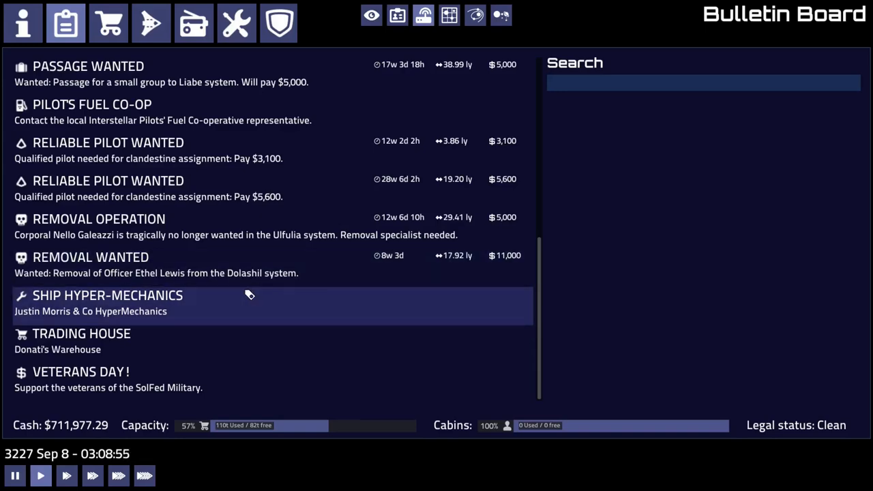
Step: Review the Removal Wanted ad on Officer Ethel Lewis departing Edelstein Platform in Dolashil
{"action": "left_click", "coordinate": [90, 256]}
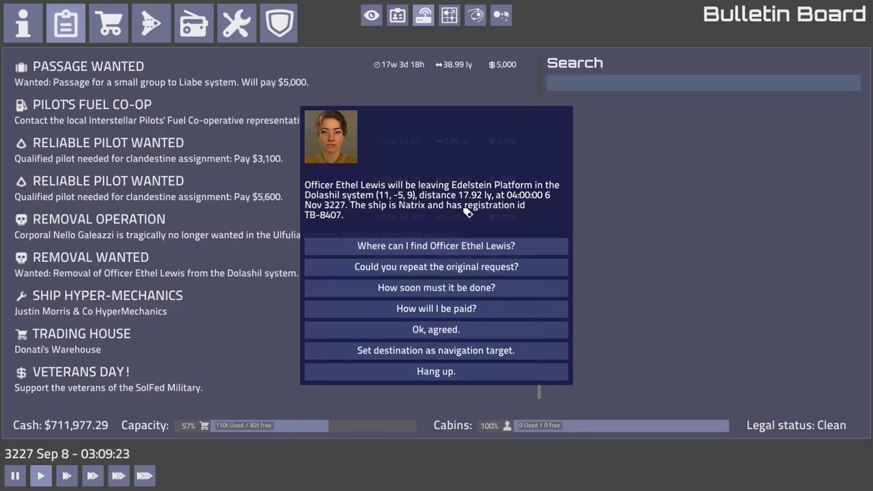
{"action": "mouse_move", "coordinate": [152, 439]}
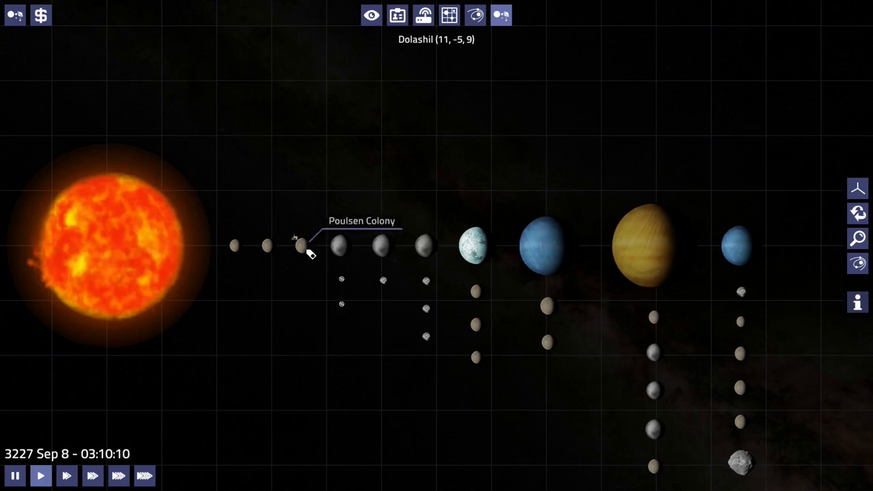
Step: Select Edelstein Platform on the Dolashil map, showing its 12h 53m orbital period
{"action": "left_click", "coordinate": [341, 304]}
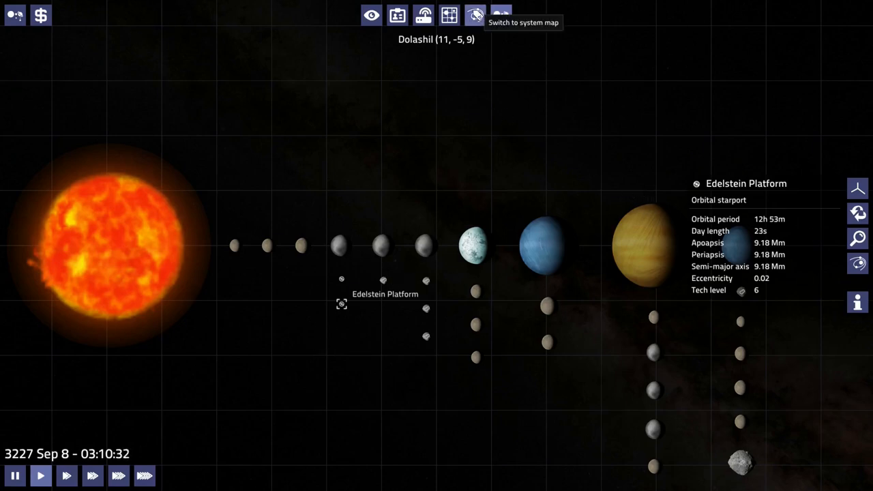
{"action": "left_click", "coordinate": [475, 15]}
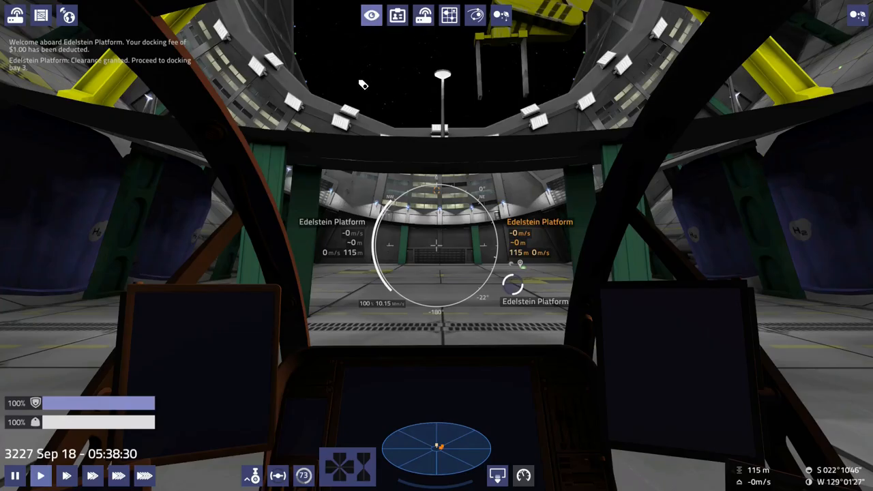
Step: Show the Skipjack Nebelkrahe's equipment list with its Class 5 hyperdrive, scoop and shields
{"action": "left_click", "coordinate": [22, 22]}
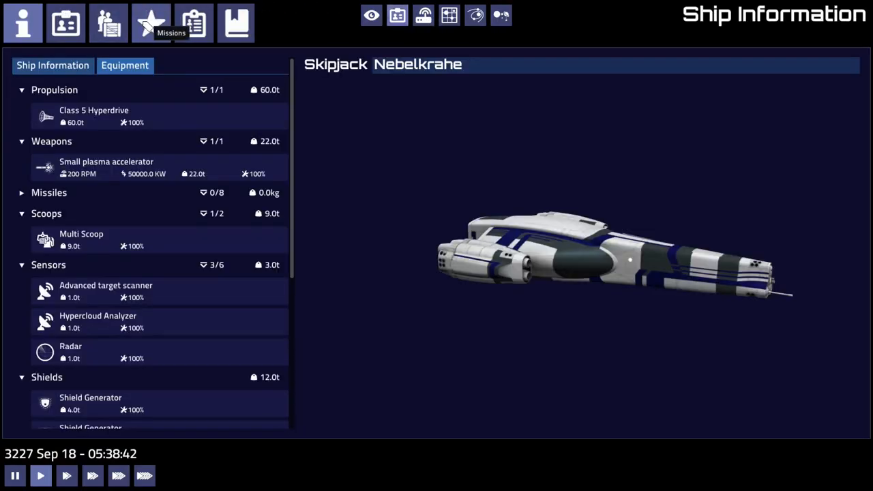
{"action": "left_click", "coordinate": [152, 22]}
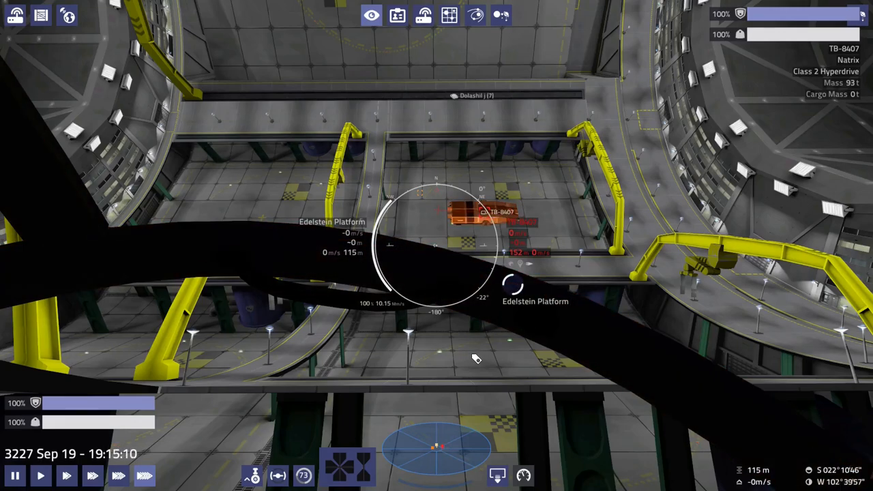
Step: Switch to the external camera on the station while TB-8407 stays targeted under time acceleration
{"action": "left_click", "coordinate": [371, 15]}
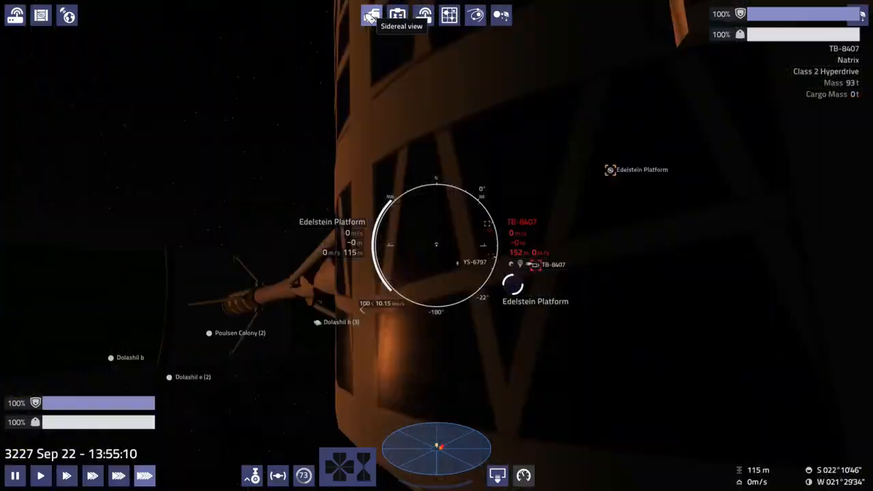